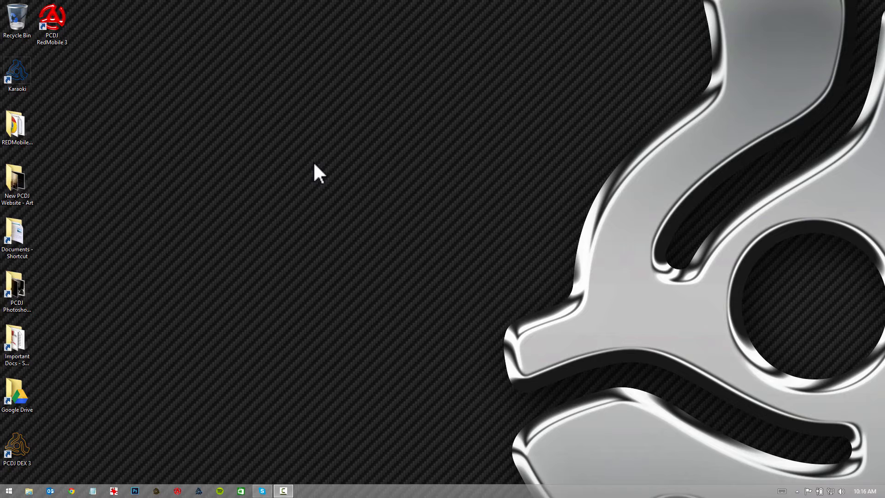
{"action": "mouse_move", "coordinate": [378, 212]}
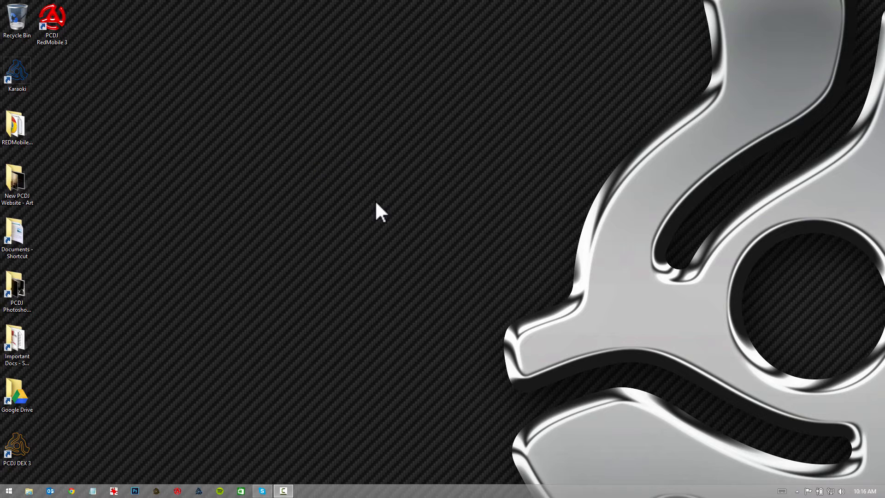
Step: Bring up the desktop context menu to reach the screen resolution settings
{"action": "right_click", "coordinate": [376, 212]}
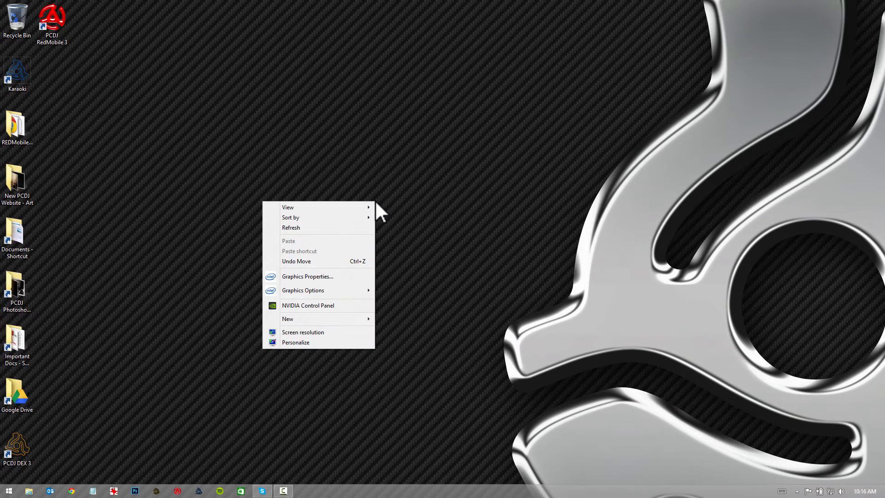
{"action": "mouse_move", "coordinate": [316, 311]}
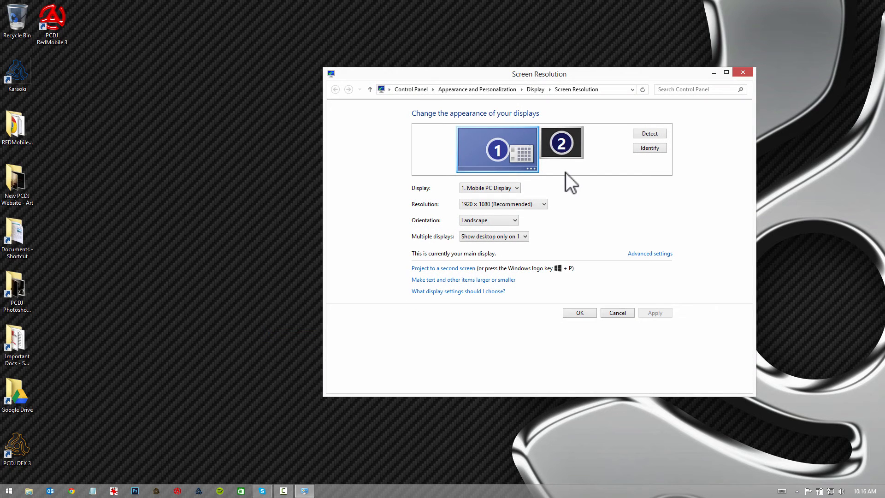
{"action": "mouse_move", "coordinate": [540, 149]}
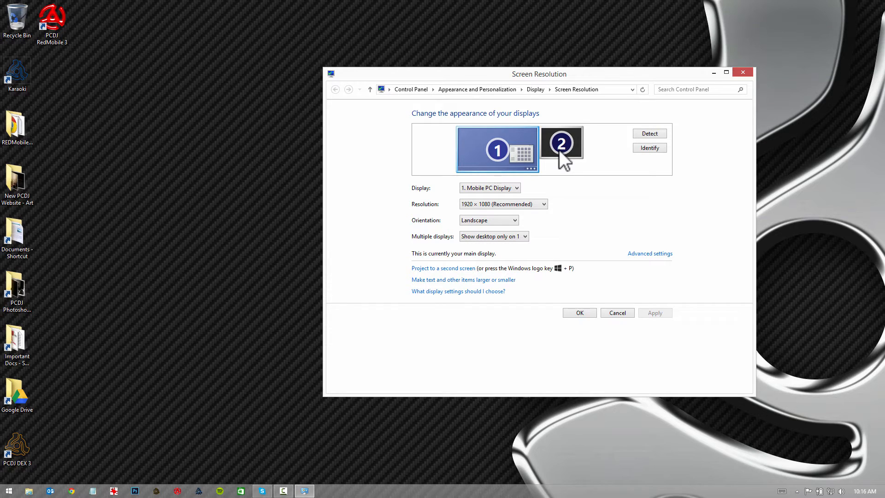
{"action": "mouse_move", "coordinate": [564, 152]}
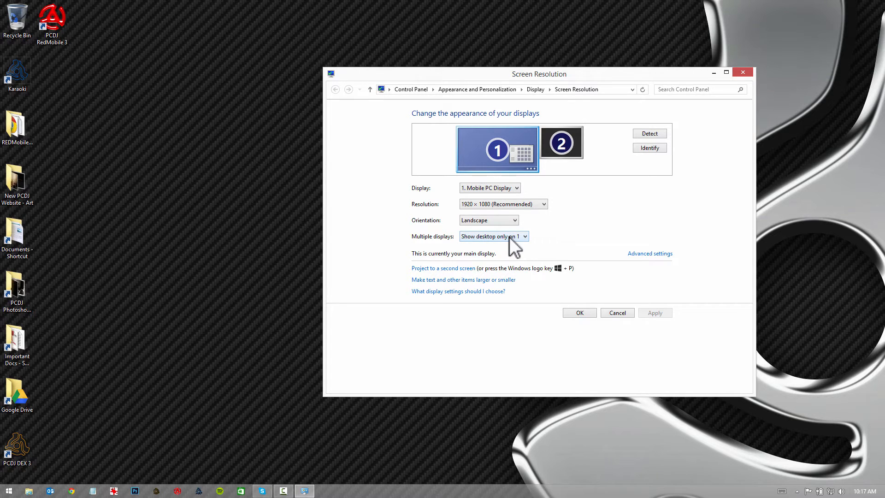
Step: Set Multiple displays to Extend these displays, apply it and close the settings window
{"action": "left_click", "coordinate": [494, 236]}
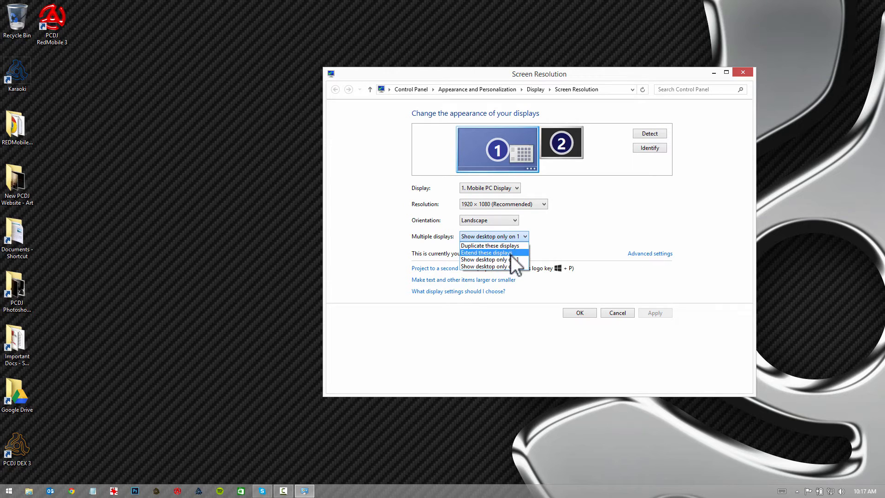
{"action": "left_click", "coordinate": [487, 253]}
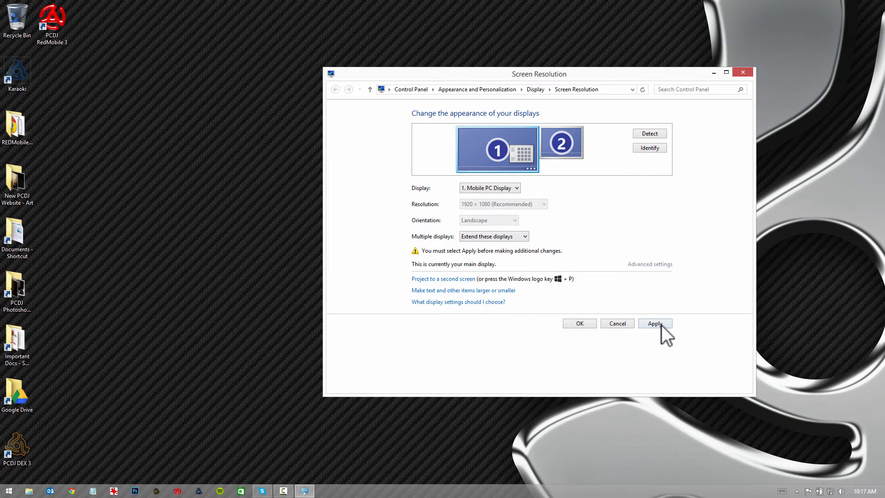
{"action": "left_click", "coordinate": [654, 323]}
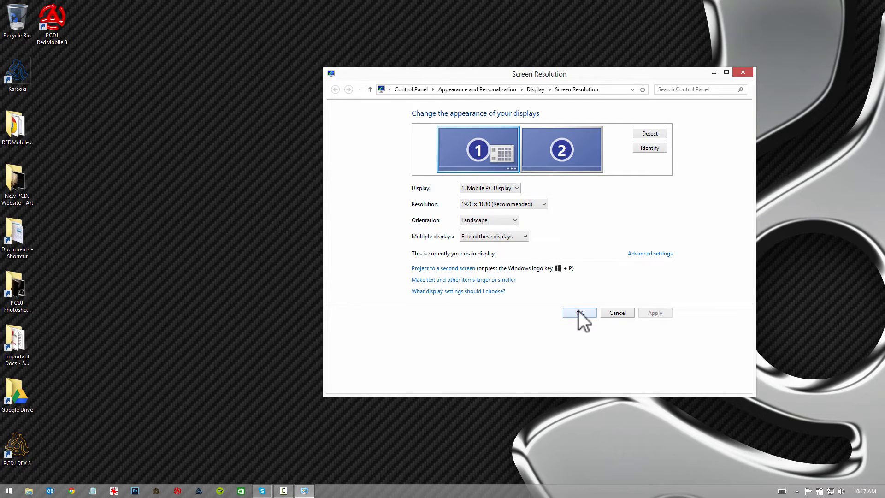
{"action": "mouse_move", "coordinate": [455, 157]}
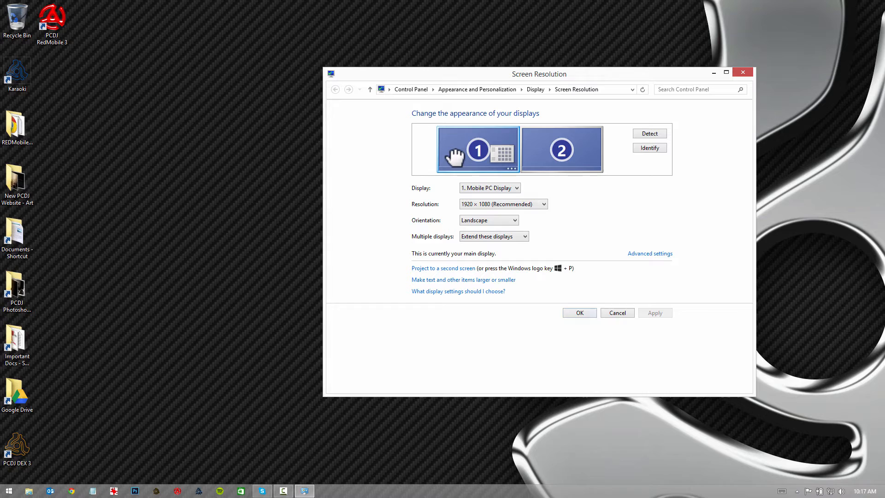
{"action": "mouse_move", "coordinate": [533, 164]}
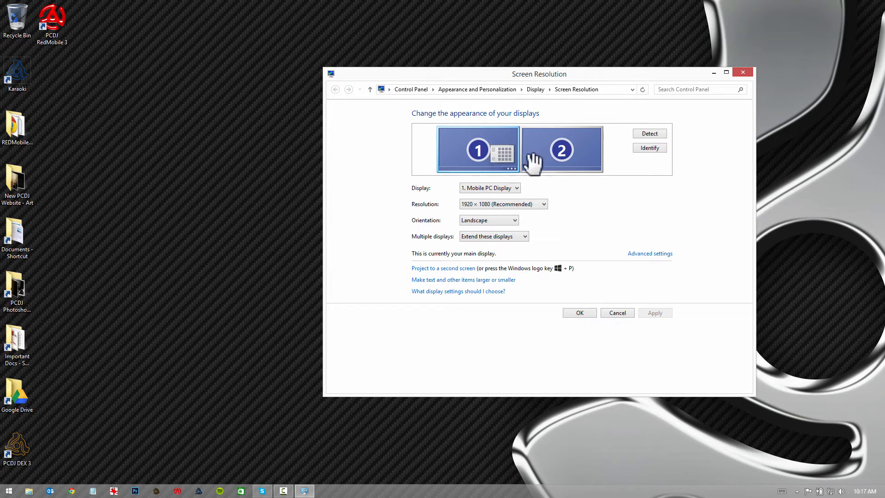
{"action": "mouse_move", "coordinate": [556, 162]}
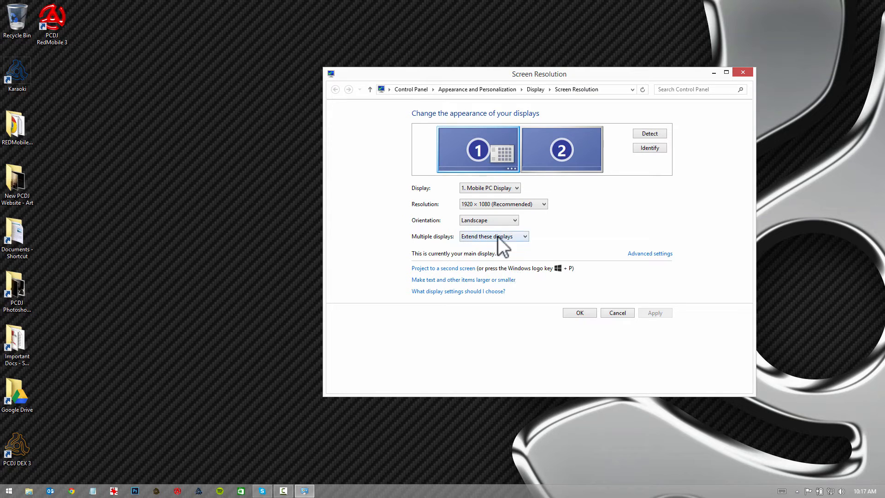
{"action": "mouse_move", "coordinate": [572, 317]}
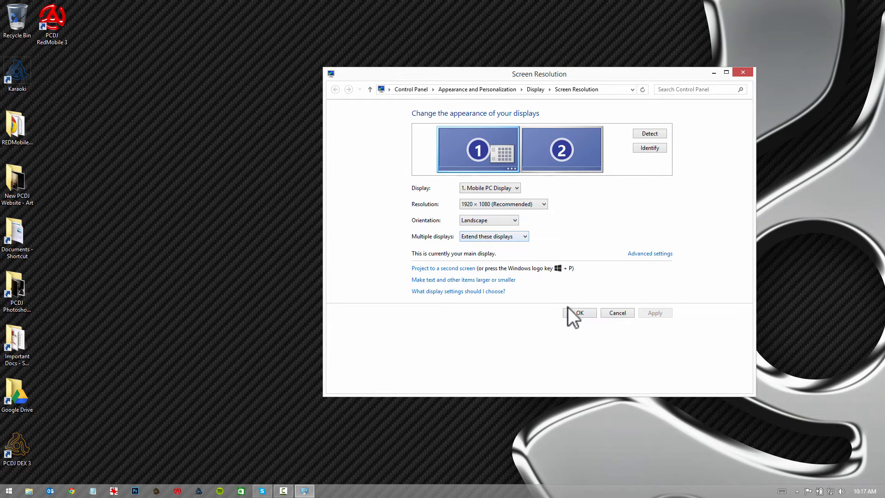
{"action": "left_click", "coordinate": [579, 312]}
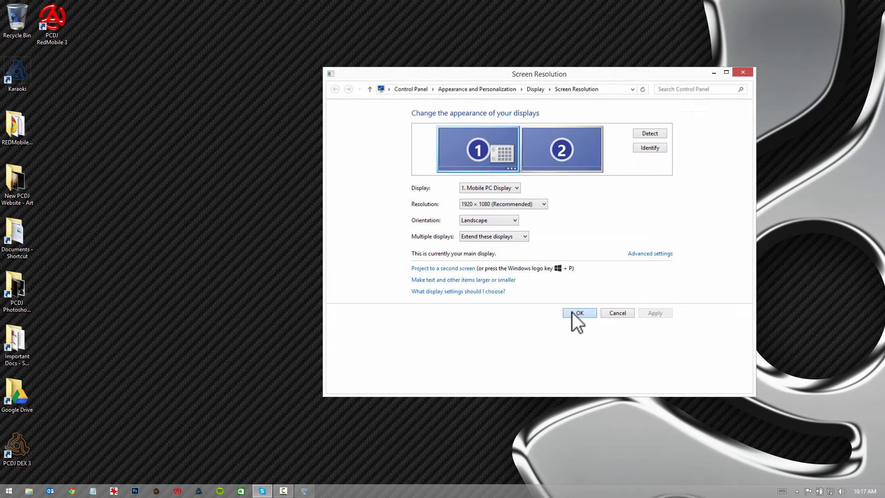
{"action": "left_click", "coordinate": [579, 313]}
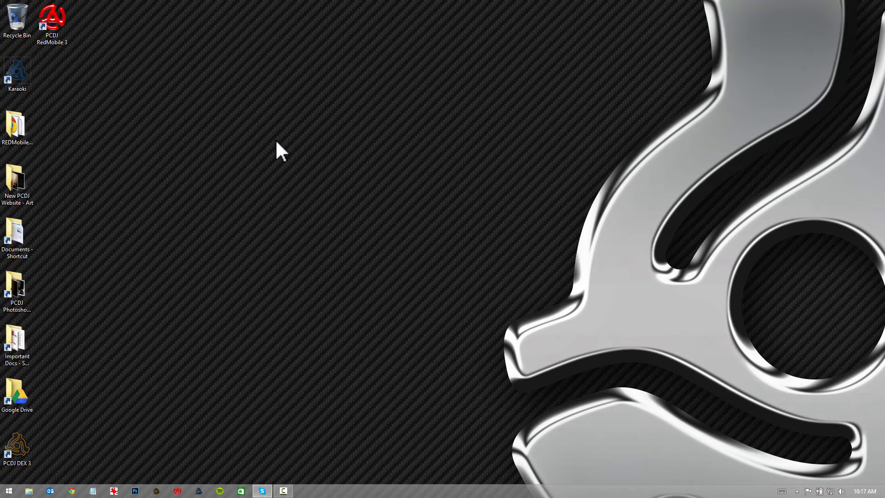
Step: Launch PCDJ RED Mobile 3 from its desktop shortcut and dismiss the not-for-resale notice
{"action": "left_click", "coordinate": [52, 22]}
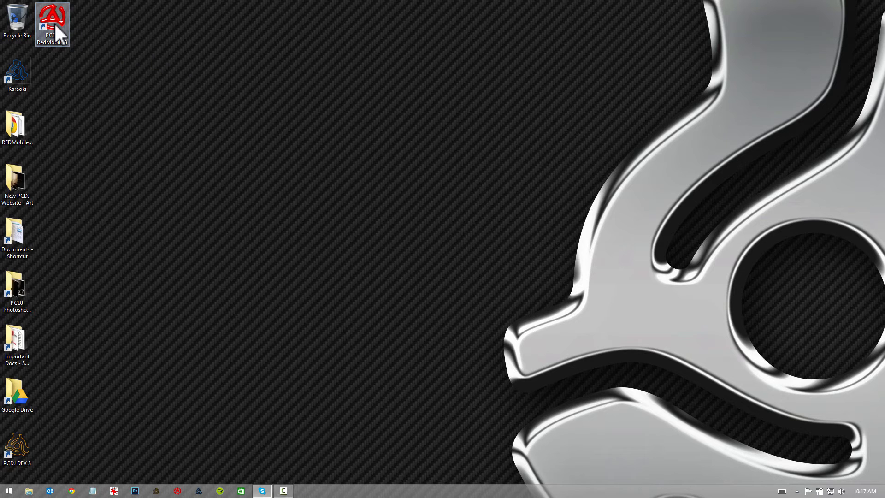
{"action": "double_click", "coordinate": [52, 24]}
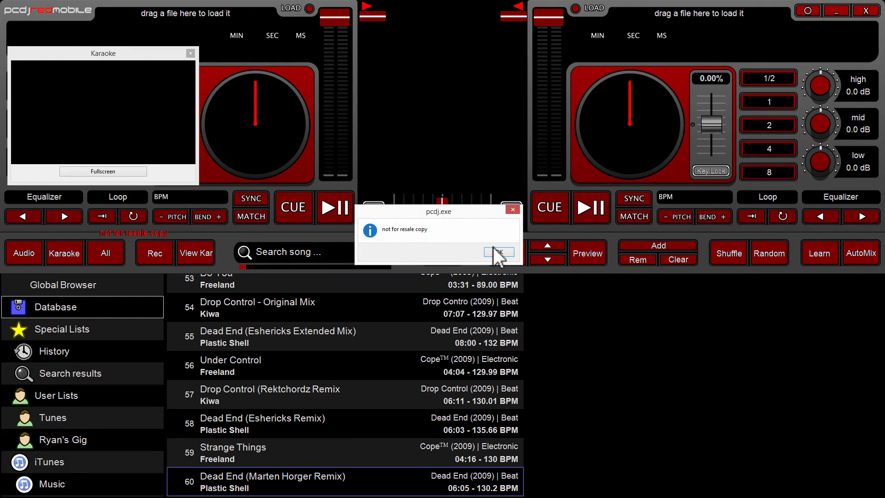
{"action": "left_click", "coordinate": [499, 252]}
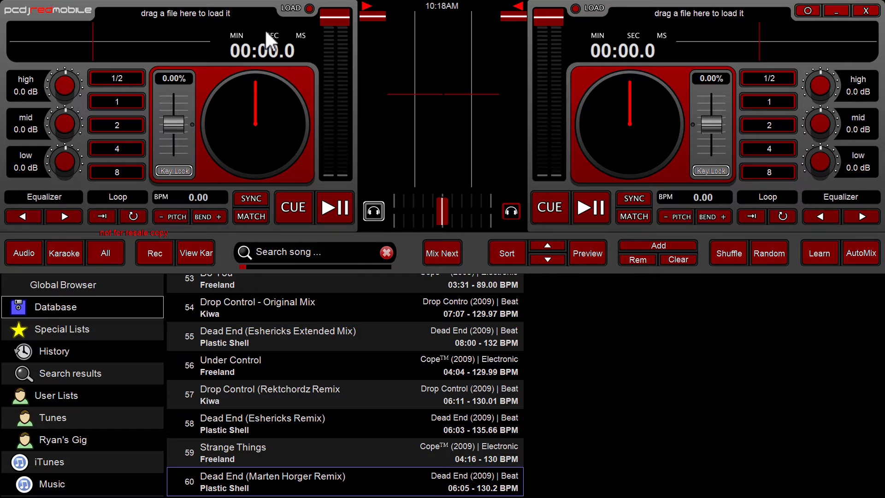
{"action": "mouse_move", "coordinate": [172, 305]}
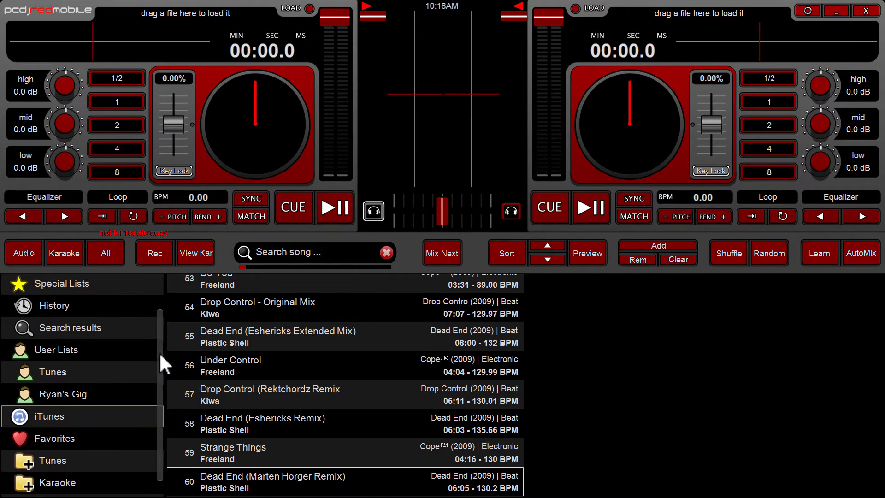
Step: Scroll the library sidebar down toward the Karaoke folder
{"action": "scroll", "scroll_direction": "down", "scroll_amount": 3}
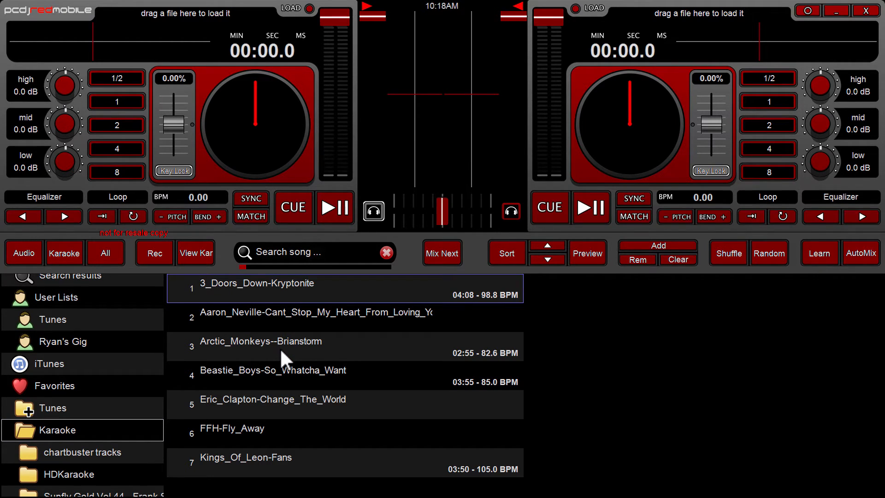
{"action": "mouse_move", "coordinate": [250, 287]}
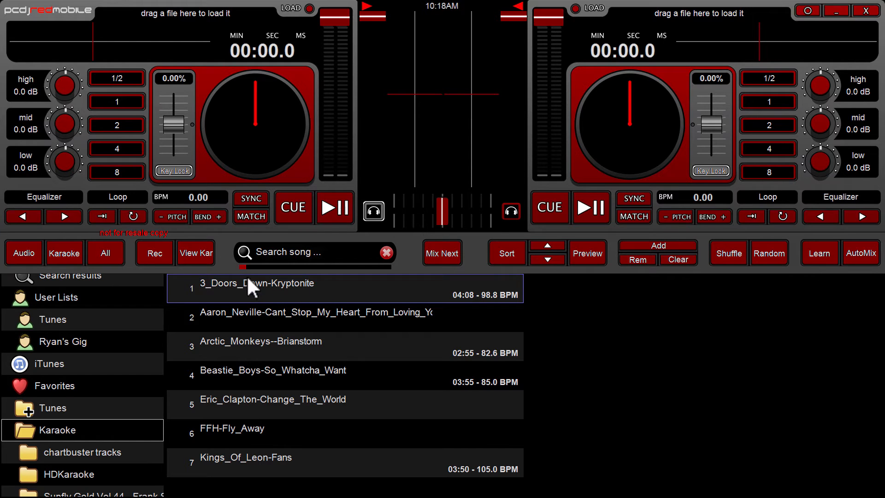
{"action": "mouse_move", "coordinate": [251, 299]}
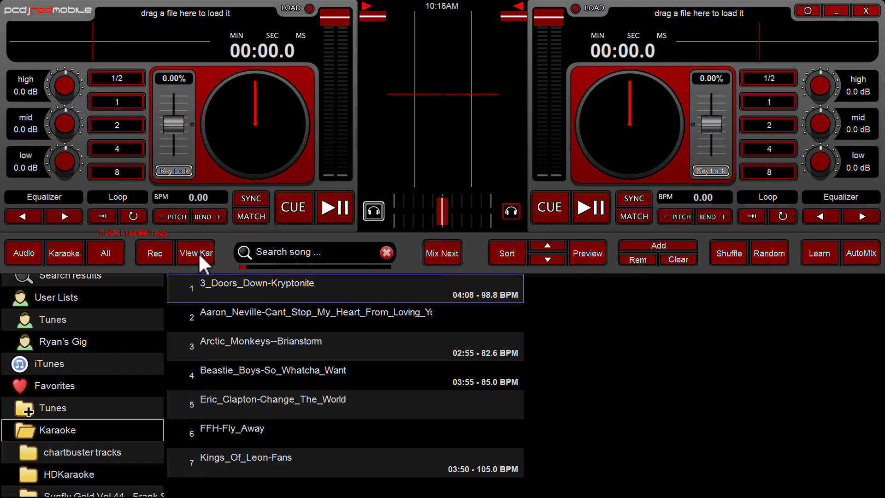
{"action": "left_click", "coordinate": [195, 252]}
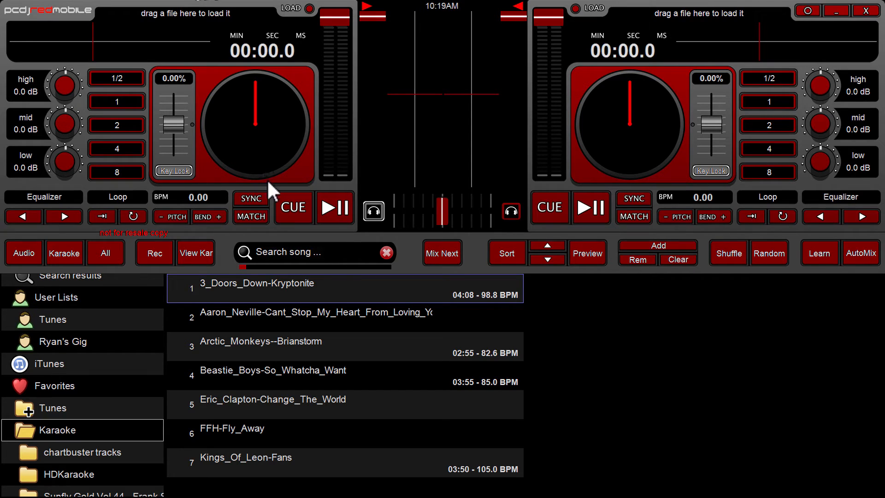
{"action": "mouse_move", "coordinate": [274, 185]}
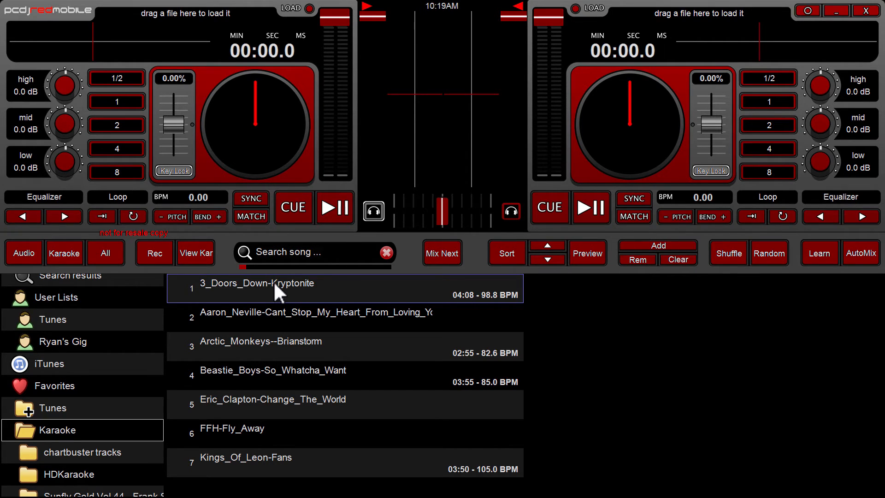
{"action": "mouse_move", "coordinate": [270, 332]}
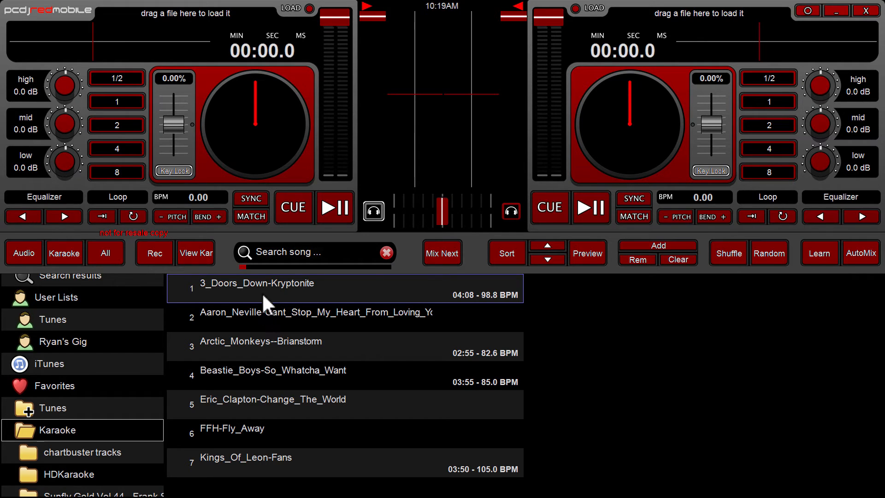
{"action": "mouse_move", "coordinate": [362, 284]}
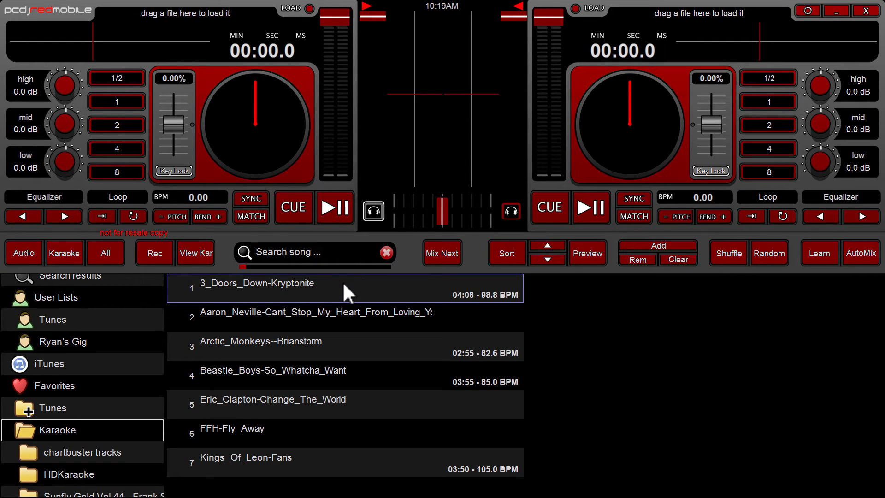
{"action": "mouse_move", "coordinate": [676, 373]}
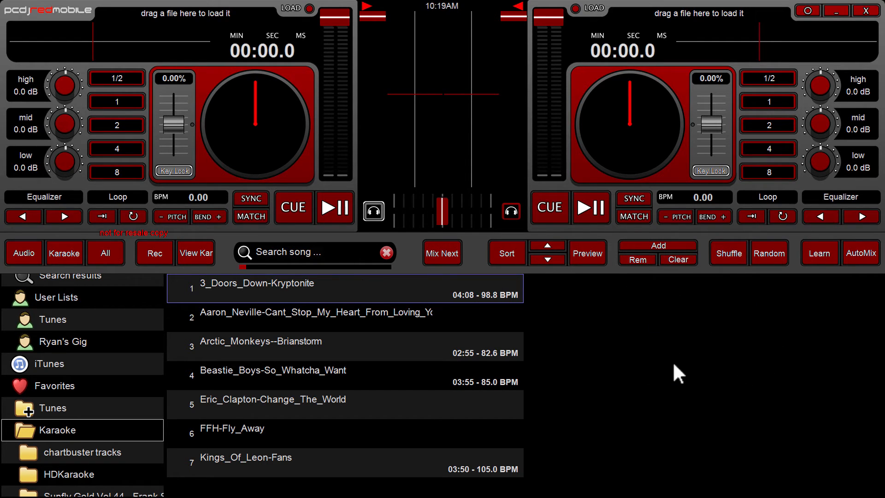
{"action": "mouse_move", "coordinate": [601, 313]}
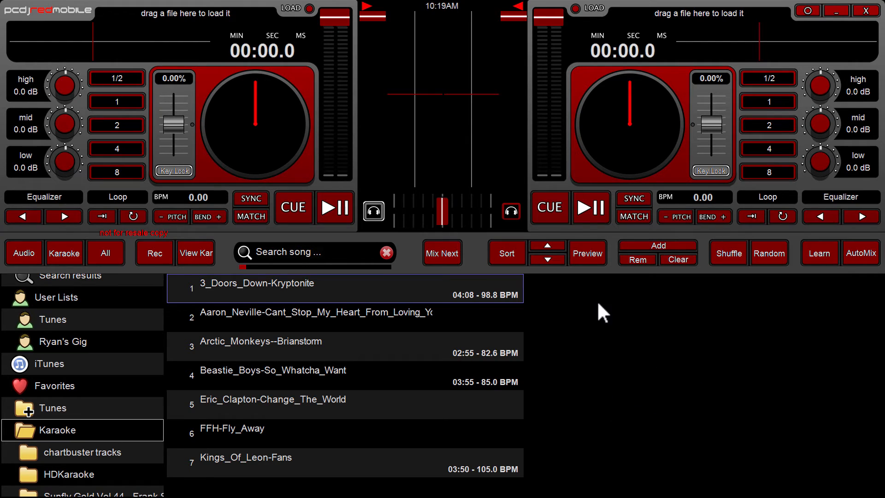
{"action": "mouse_move", "coordinate": [539, 330]}
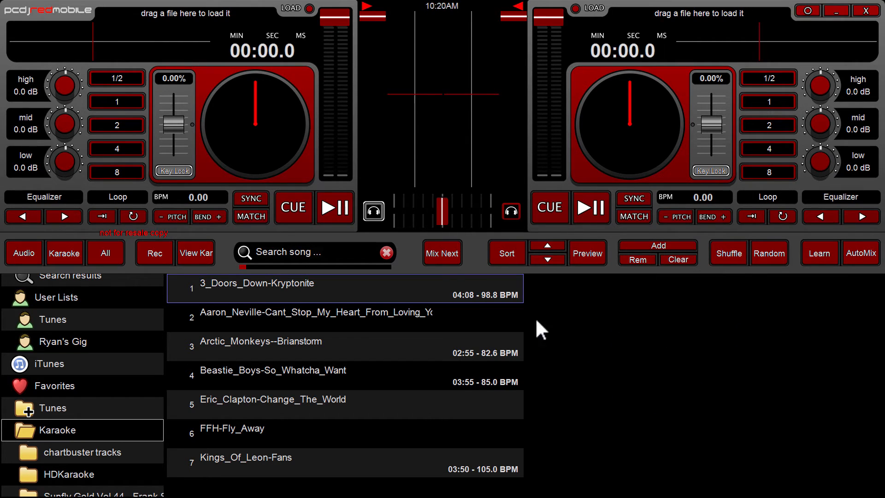
{"action": "mouse_move", "coordinate": [697, 301]}
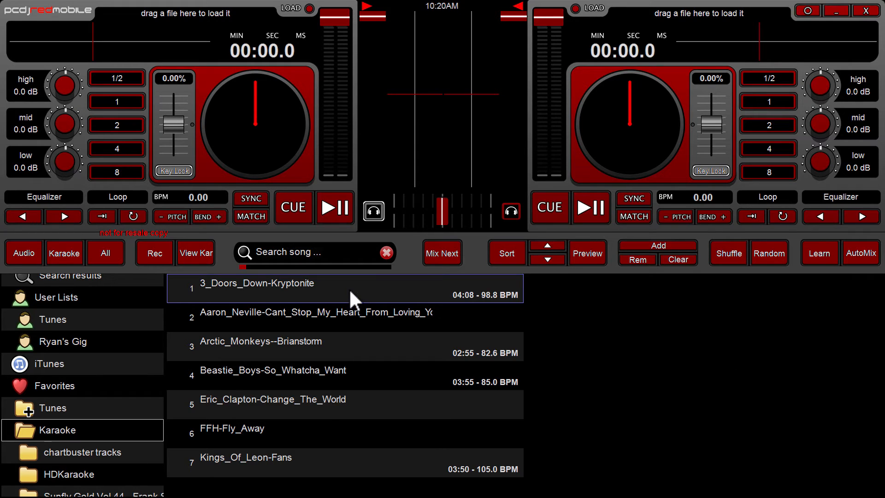
{"action": "mouse_move", "coordinate": [298, 345]}
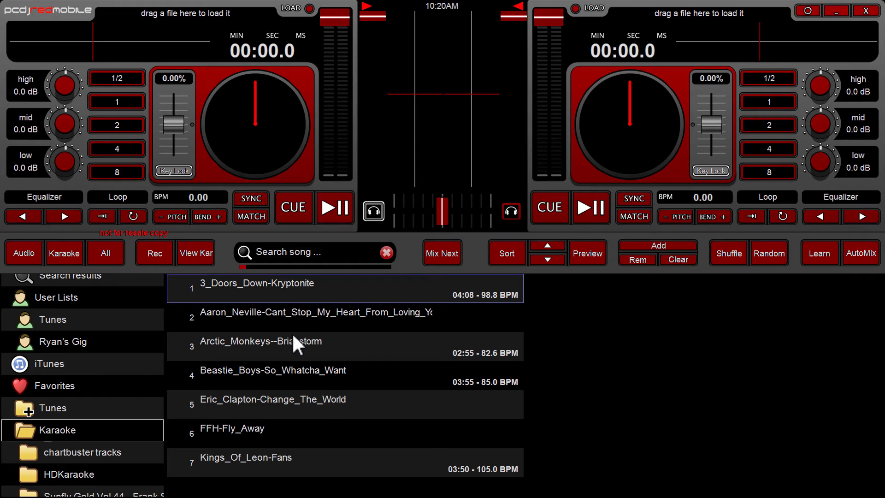
{"action": "mouse_move", "coordinate": [344, 299]}
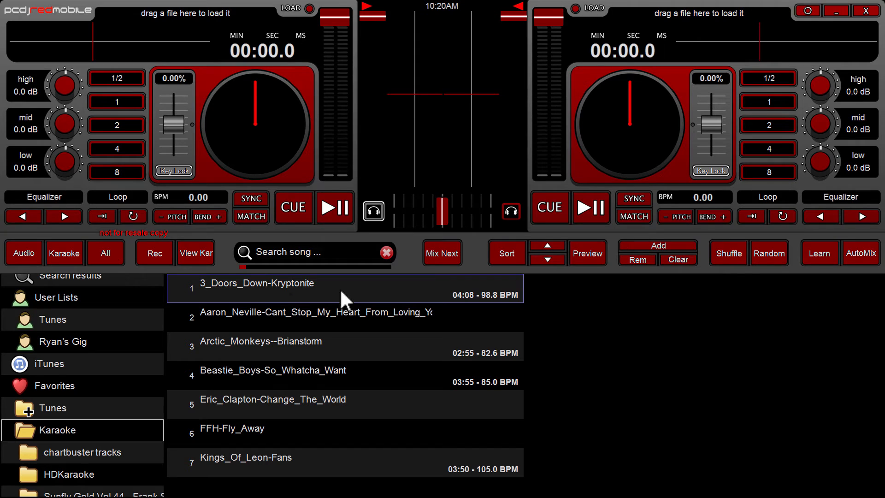
{"action": "mouse_move", "coordinate": [336, 298]}
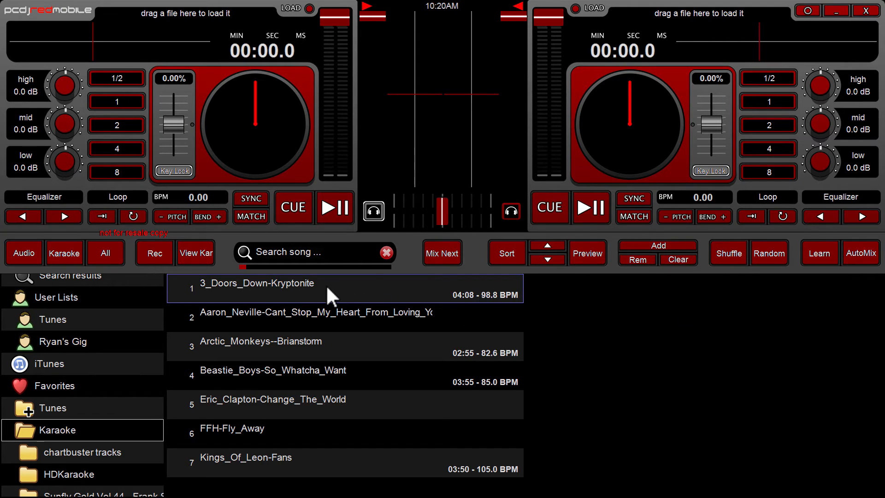
Step: Add 3_Doors_Down-Kryptonite to the singer queue with the first singer's name confirmed
{"action": "double_click", "coordinate": [258, 283]}
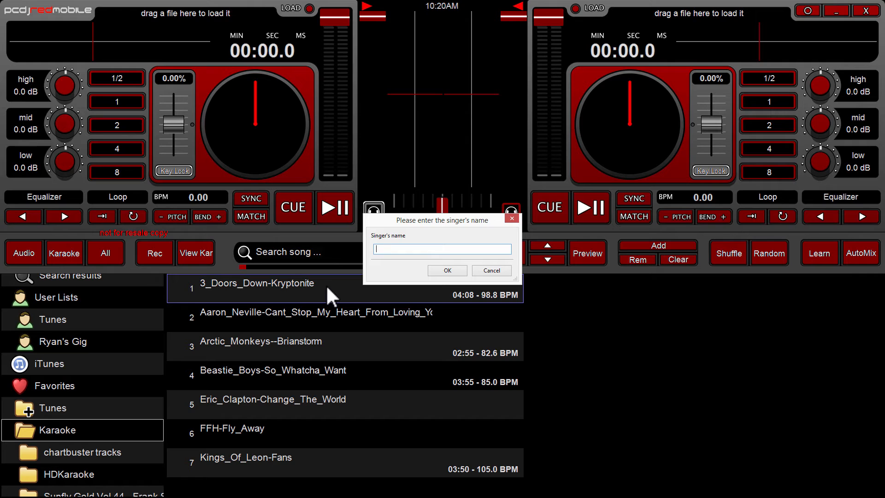
{"action": "mouse_move", "coordinate": [396, 249]}
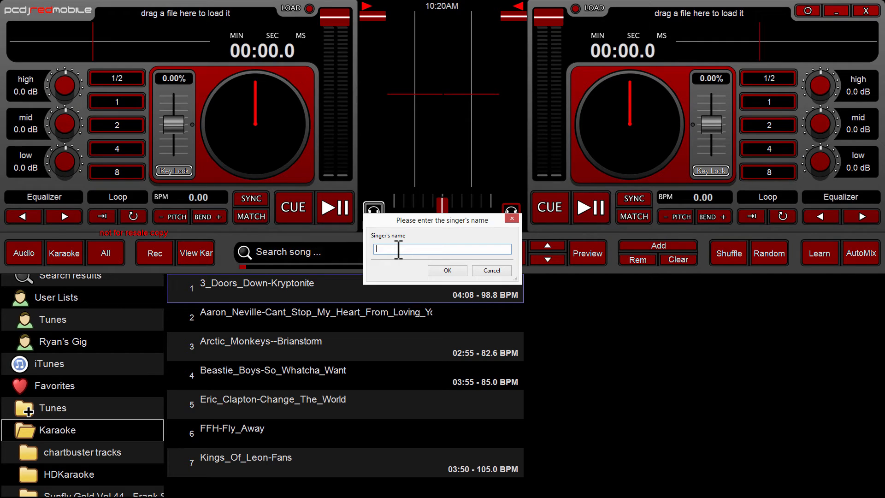
{"action": "type", "text": "R"}
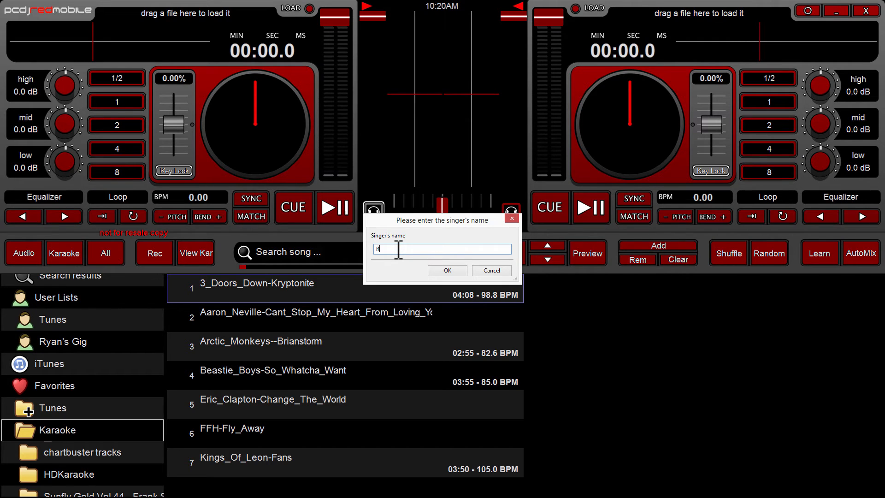
{"action": "left_click", "coordinate": [447, 270]}
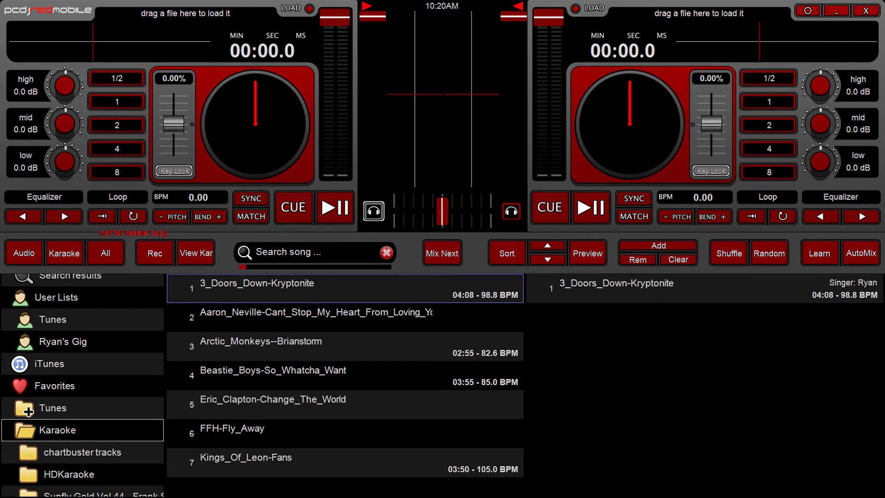
{"action": "mouse_move", "coordinate": [800, 277]}
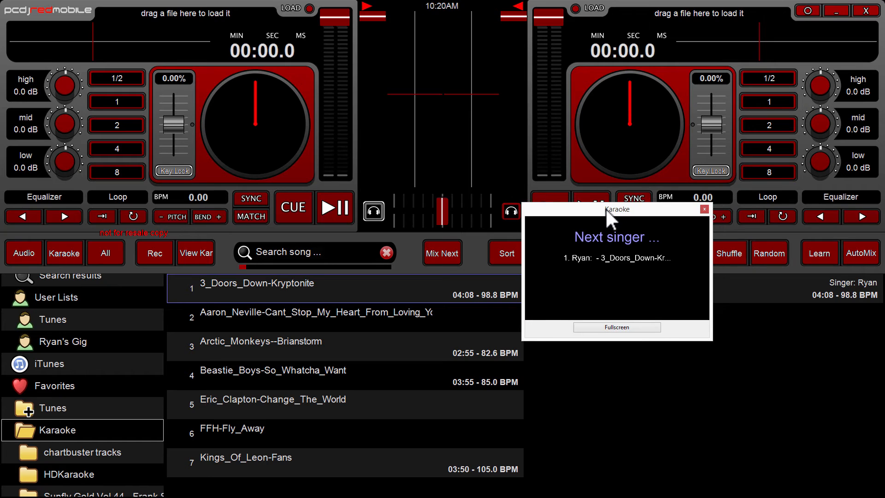
Step: Queue the Aaron Neville song for Bob and FFH-Fly_Away for Jessica as the next singers
{"action": "left_click_drag", "start_coordinate": [615, 209], "coordinate": [615, 187]}
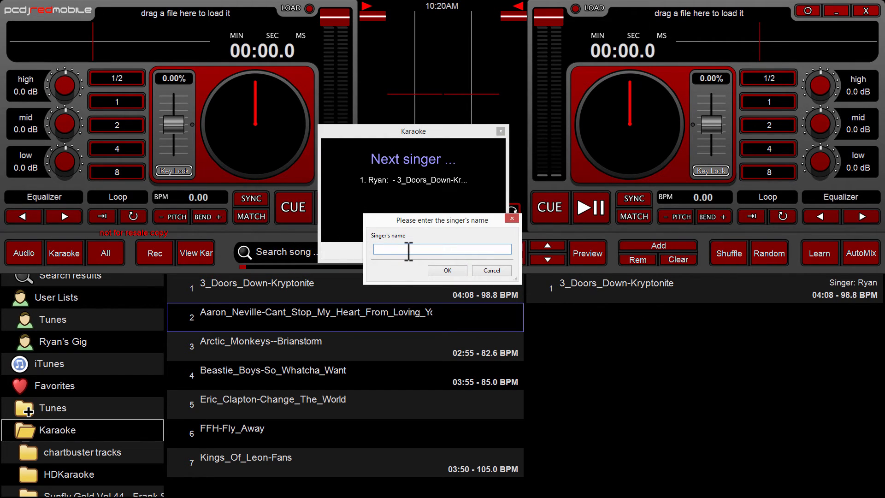
{"action": "left_click", "coordinate": [446, 270]}
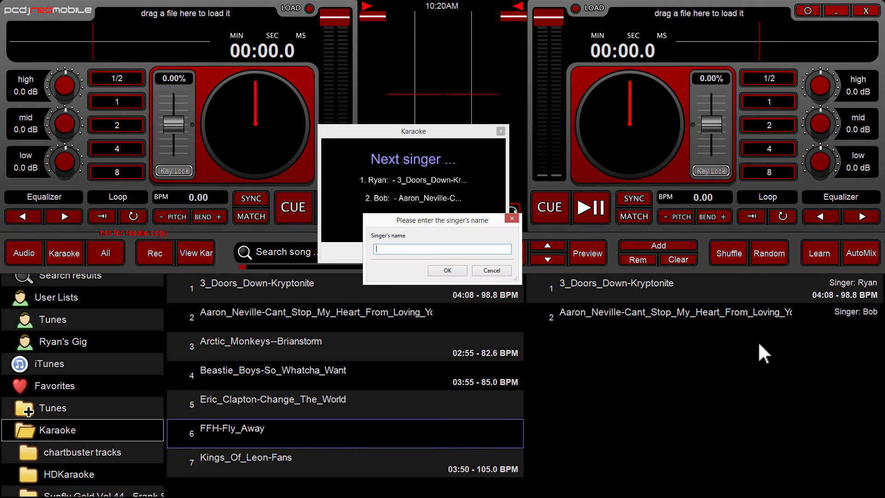
{"action": "type", "text": "Jessica"}
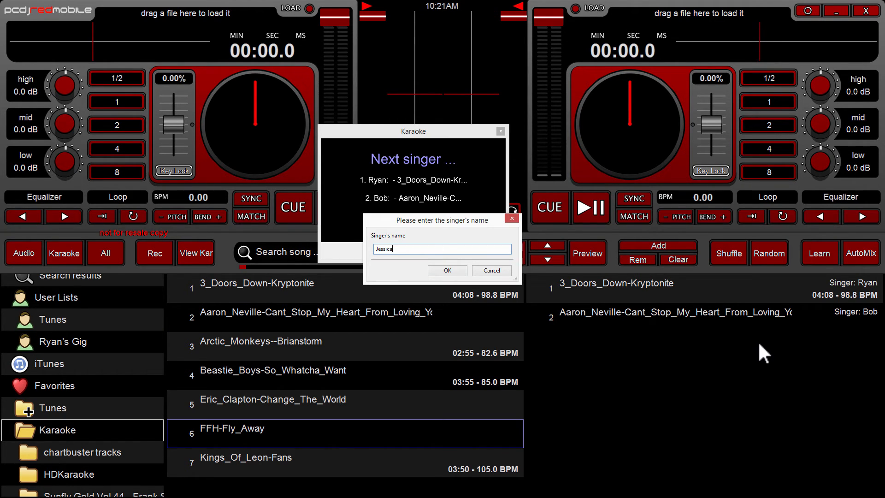
{"action": "left_click", "coordinate": [446, 270]}
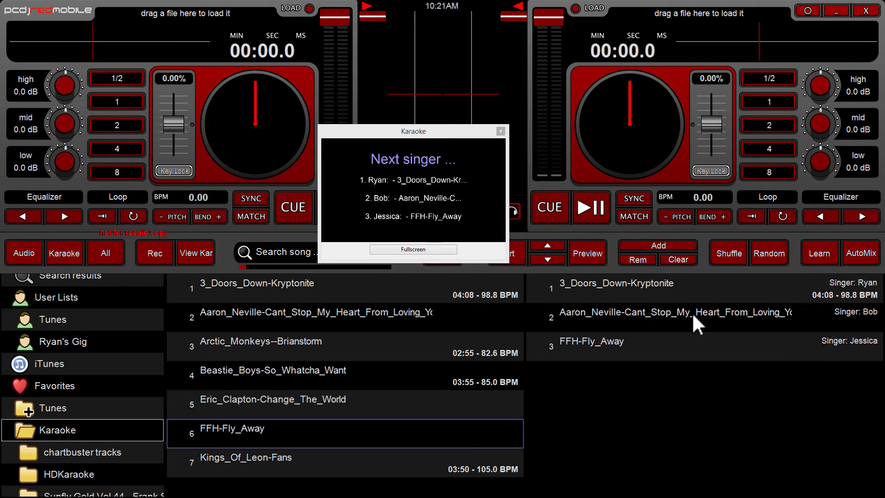
{"action": "mouse_move", "coordinate": [705, 339]}
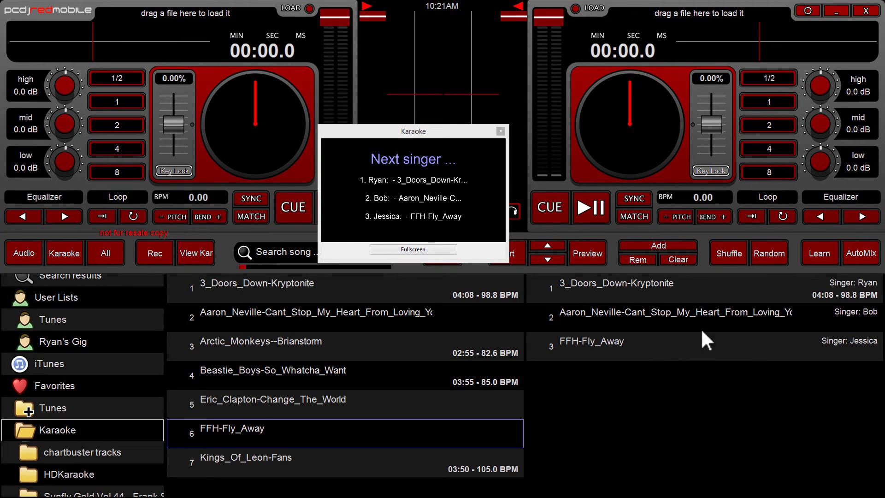
{"action": "mouse_move", "coordinate": [856, 302]}
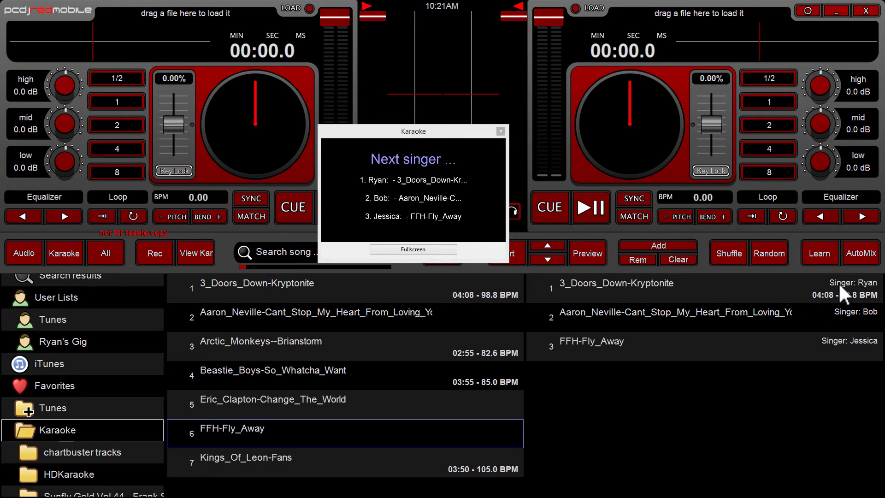
{"action": "mouse_move", "coordinate": [845, 321]}
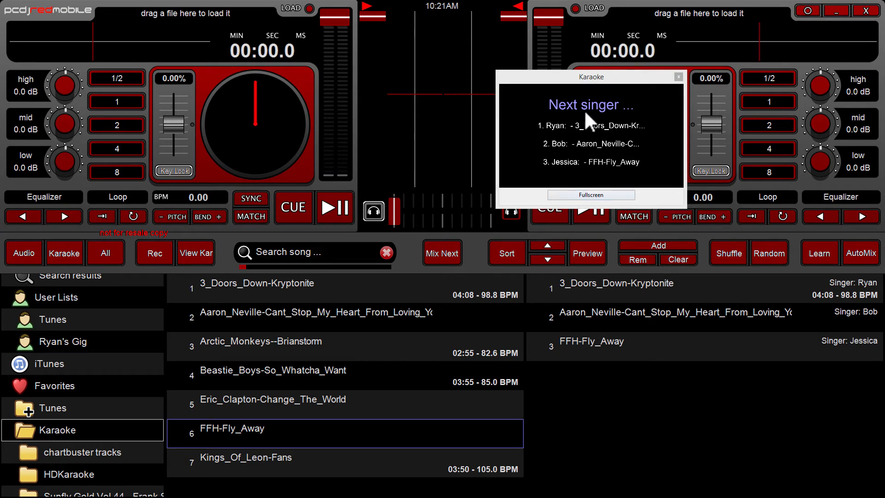
{"action": "mouse_move", "coordinate": [593, 88]}
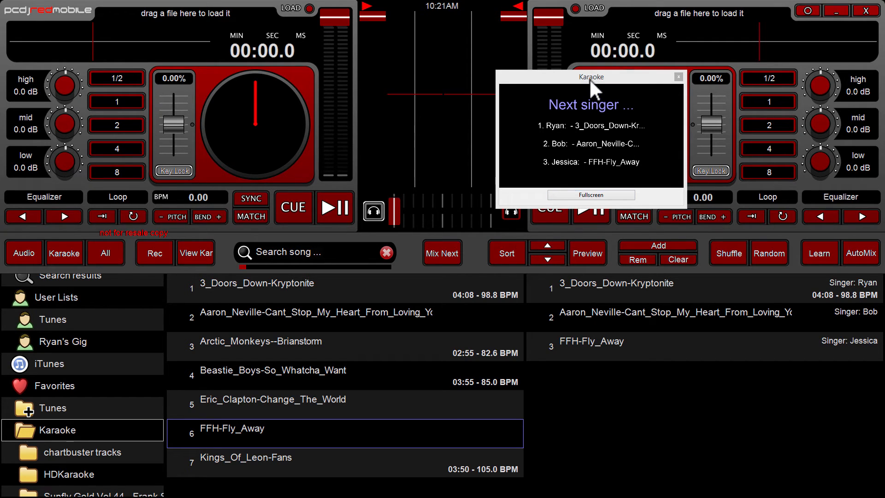
{"action": "left_click", "coordinate": [620, 288]}
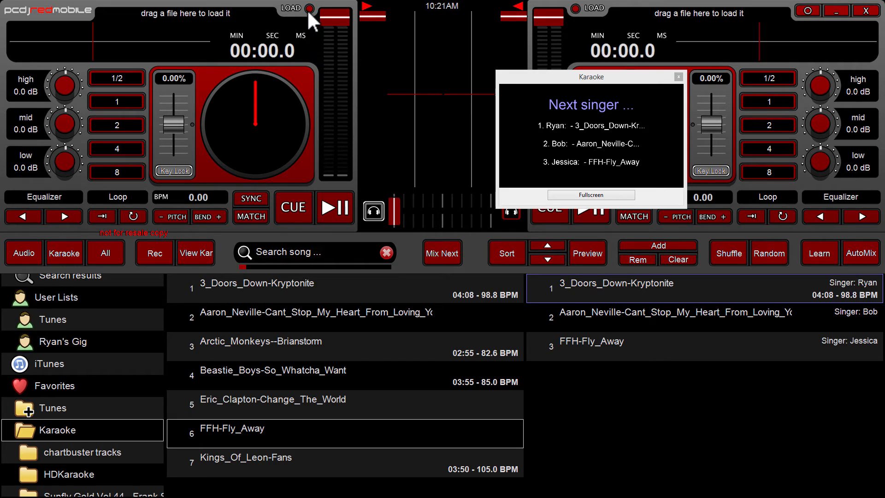
{"action": "mouse_move", "coordinate": [597, 305]}
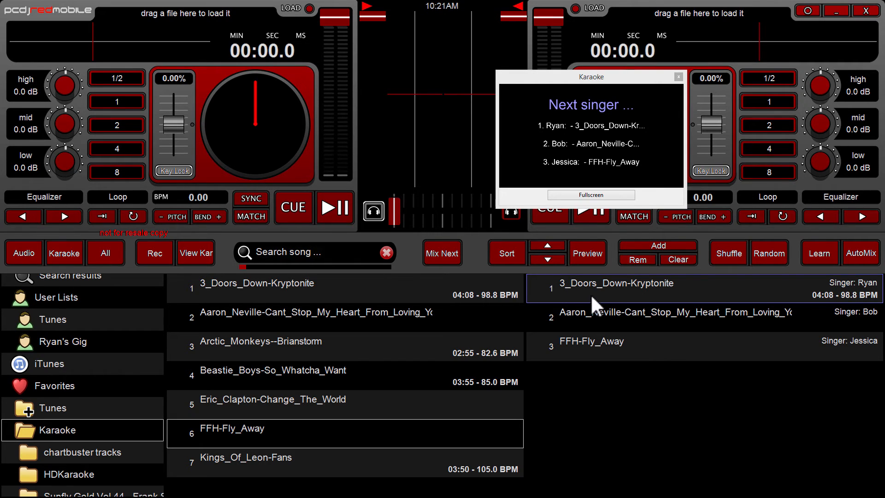
{"action": "right_click", "coordinate": [618, 284]}
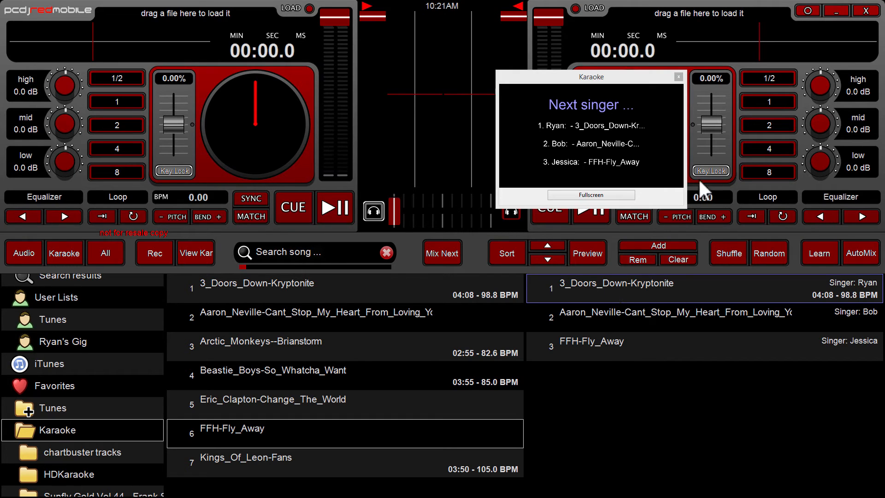
{"action": "mouse_move", "coordinate": [731, 221]}
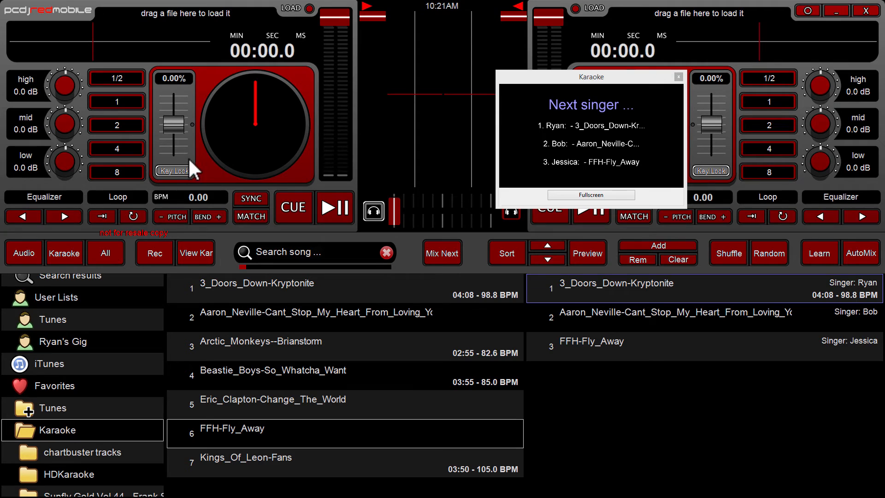
{"action": "mouse_move", "coordinate": [199, 176]}
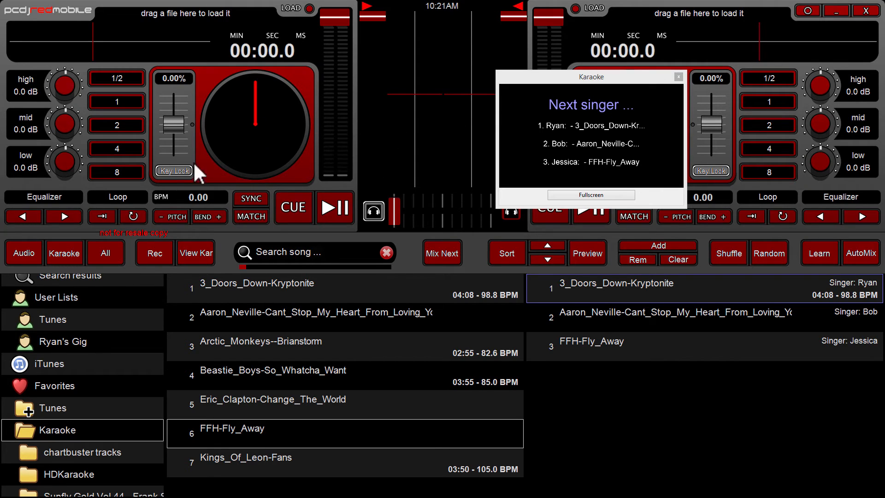
{"action": "mouse_move", "coordinate": [601, 91]}
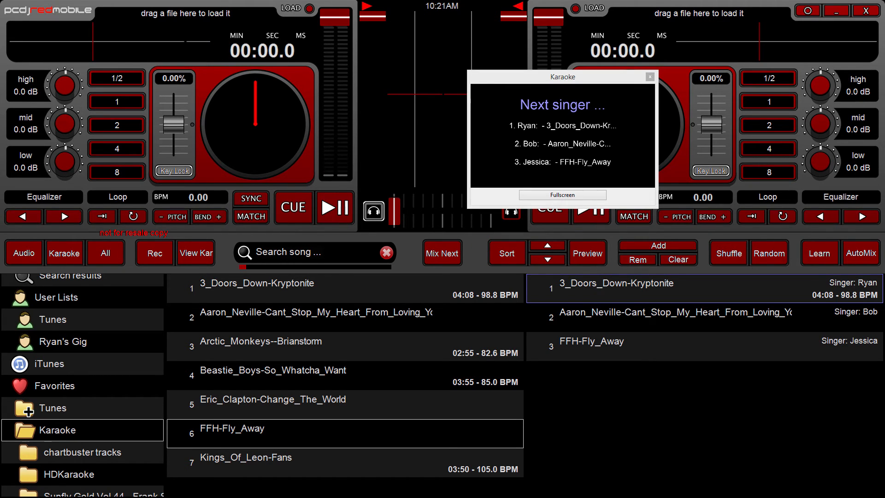
Step: Start playing Ryan's Kryptonite on deck A with its lyrics showing
{"action": "left_click", "coordinate": [334, 207]}
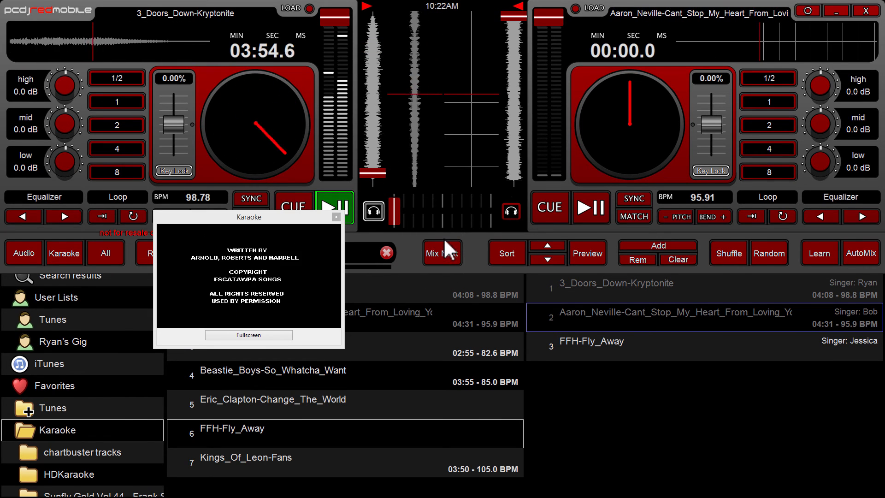
Step: Crossfade from Kryptonite into Bob's Aaron Neville song using Mix Next
{"action": "left_click", "coordinate": [591, 207]}
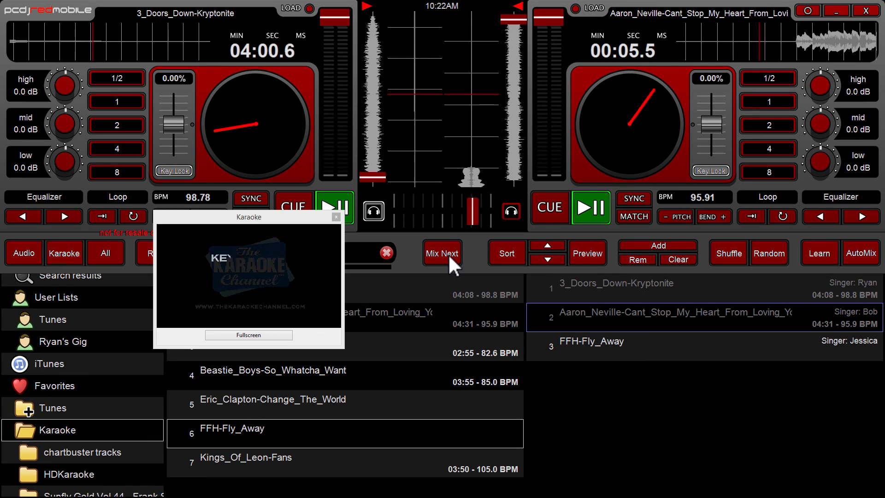
{"action": "left_click", "coordinate": [442, 253]}
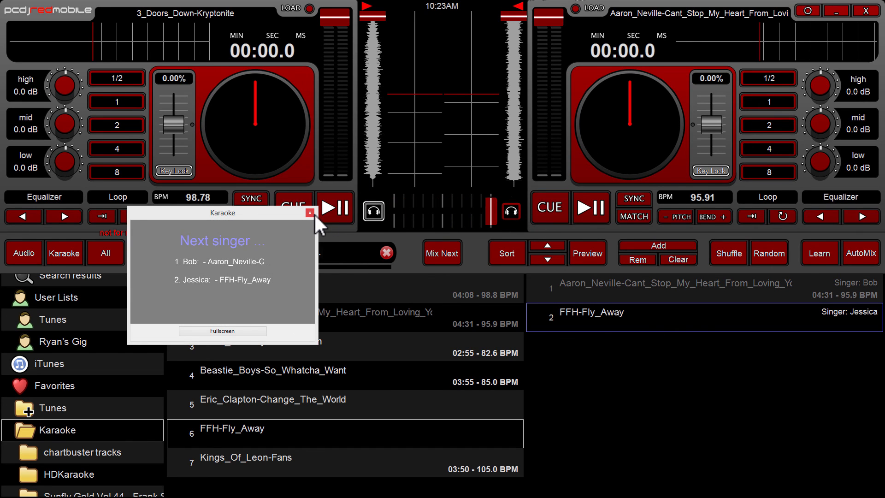
{"action": "mouse_move", "coordinate": [314, 213]}
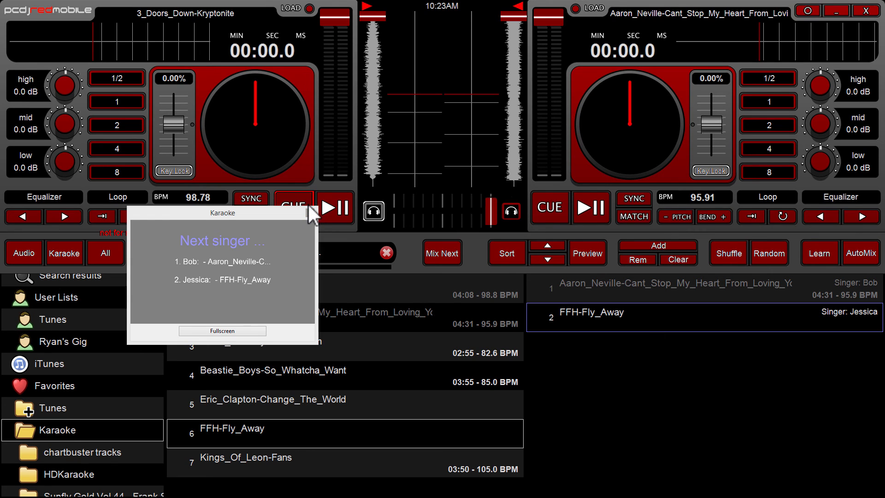